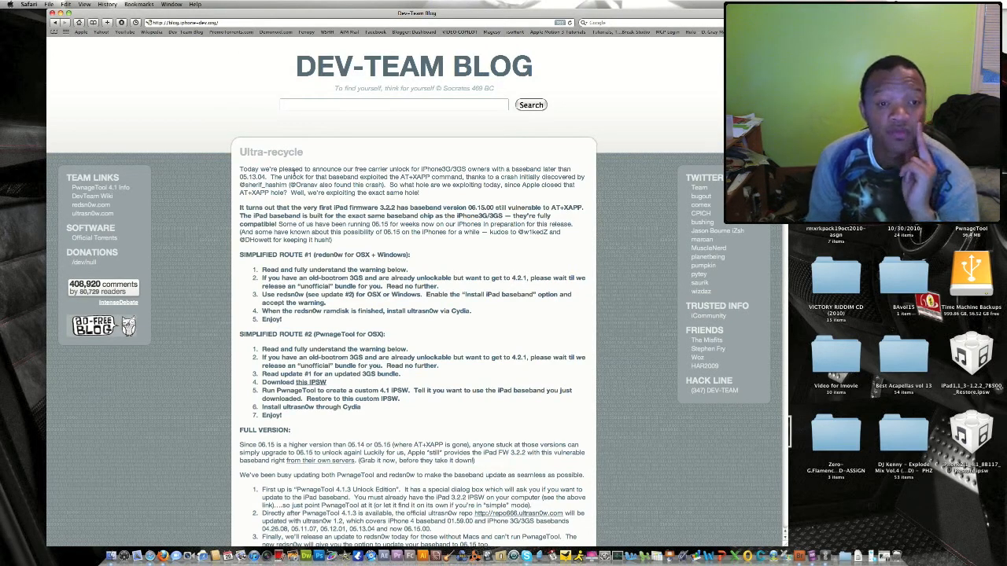
Review the device page, highlighting baseband 06.15.00, then advance to firmware bundle selection.
scroll("down", 3)
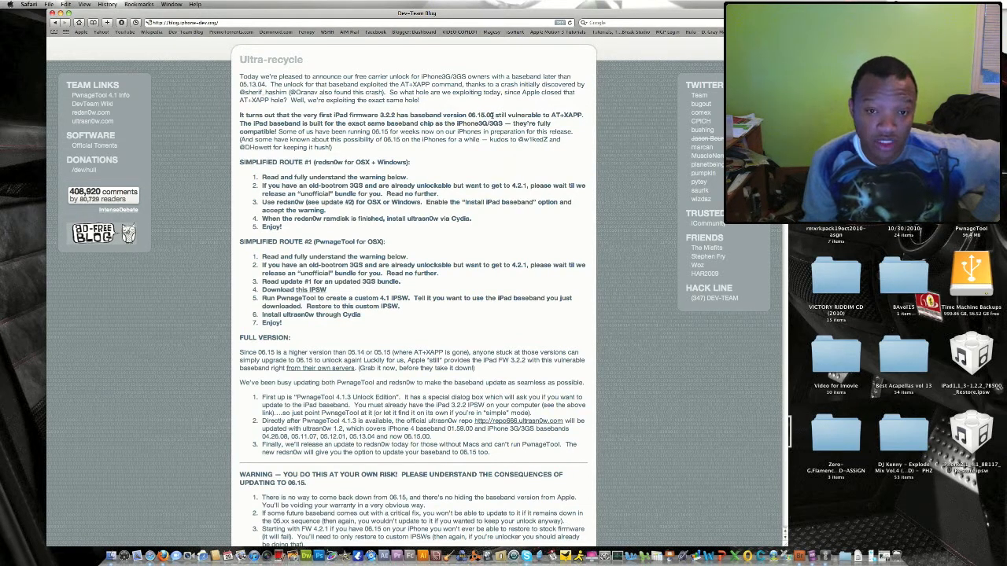
double_click(480, 115)
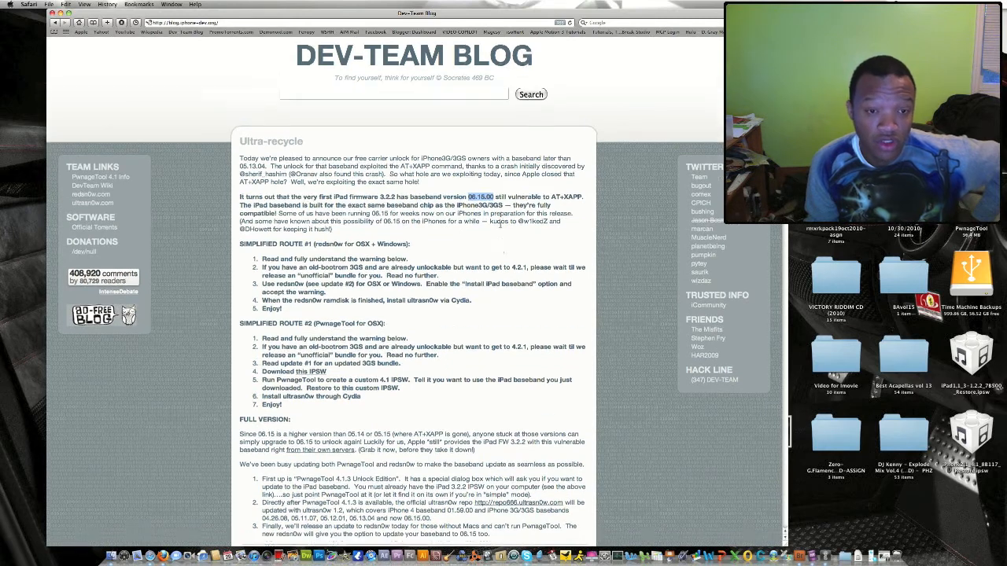
scroll("down", 3)
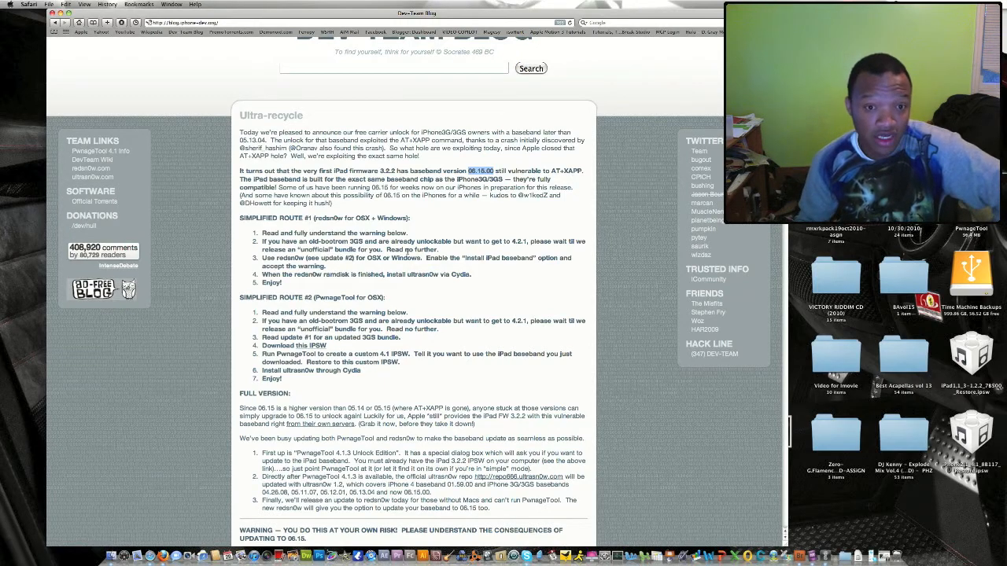
scroll("down", 3)
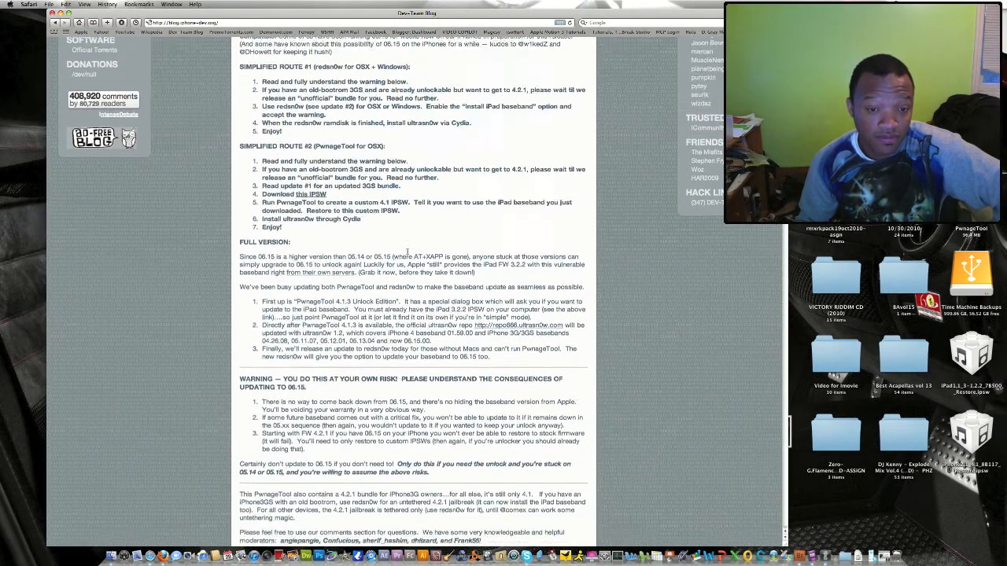
scroll("down", 3)
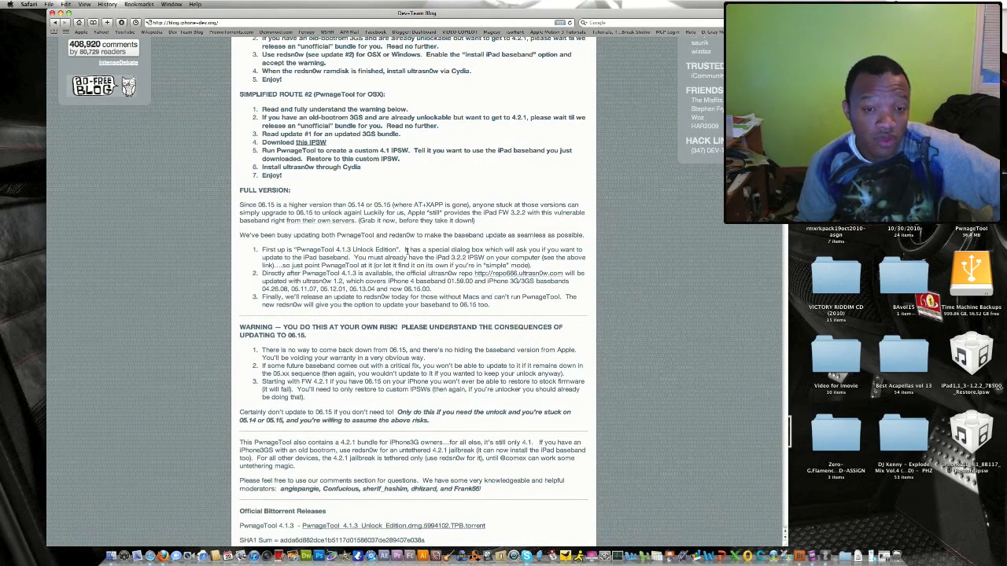
scroll("down", 3)
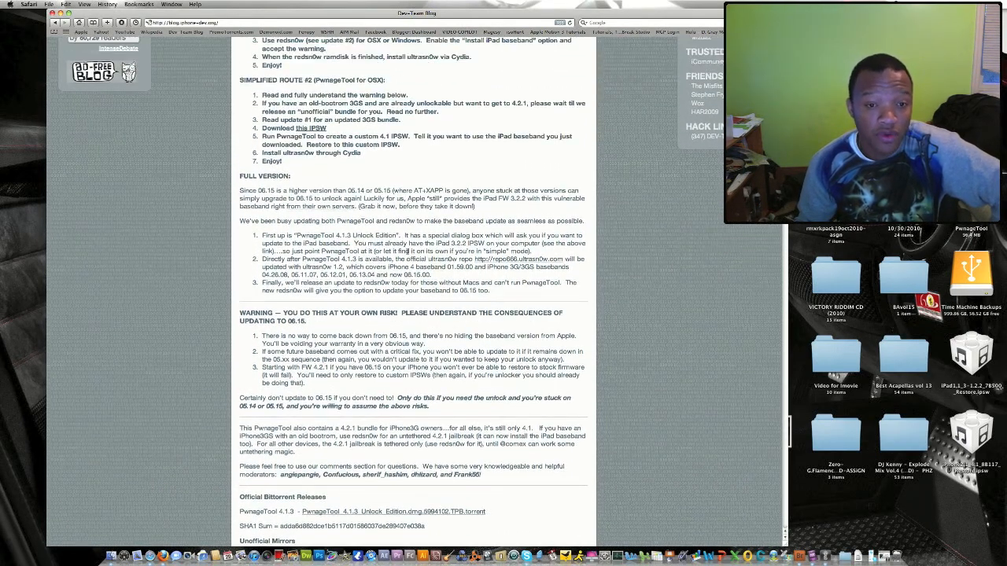
scroll("up", 3)
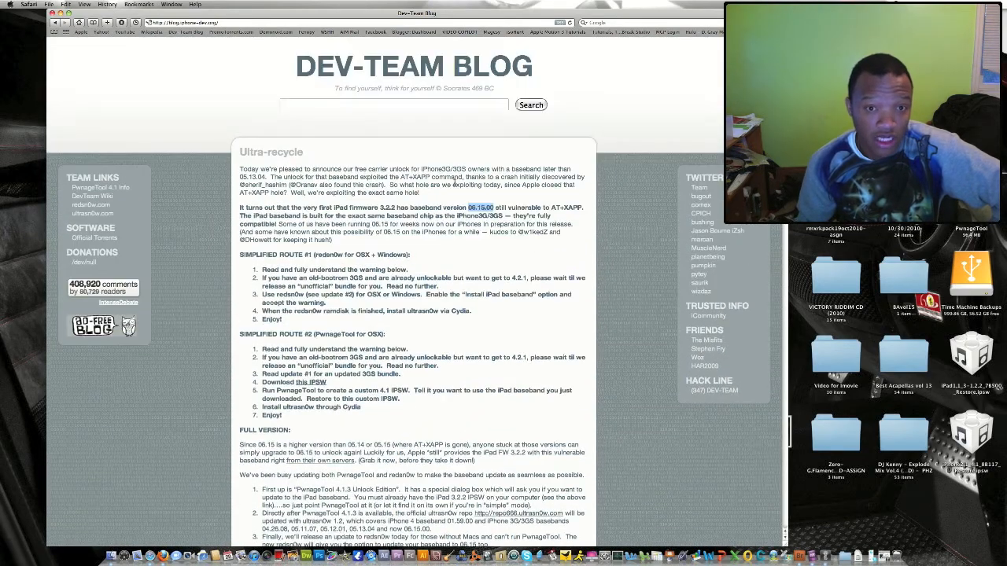
scroll("down", 3)
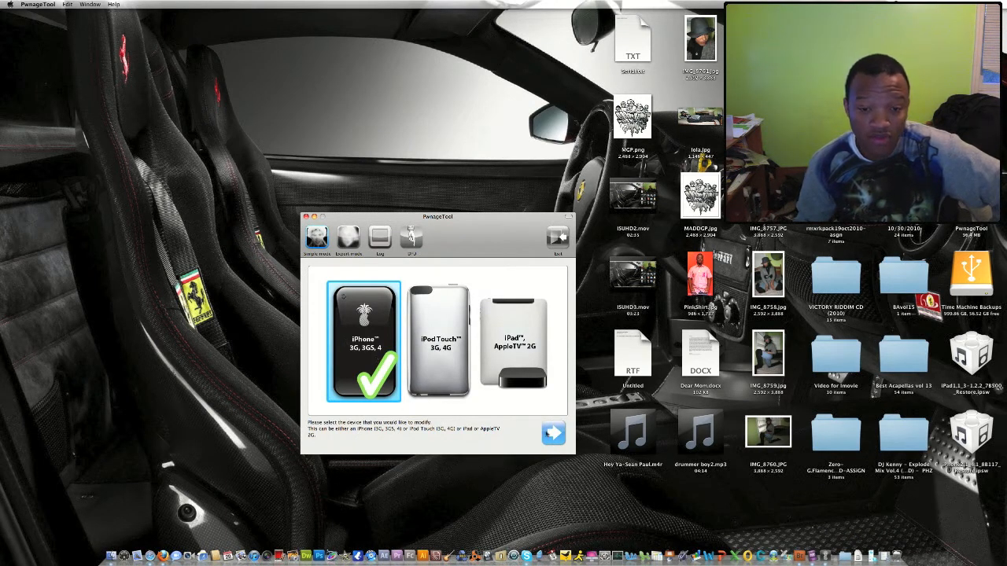
mouse_move(553, 434)
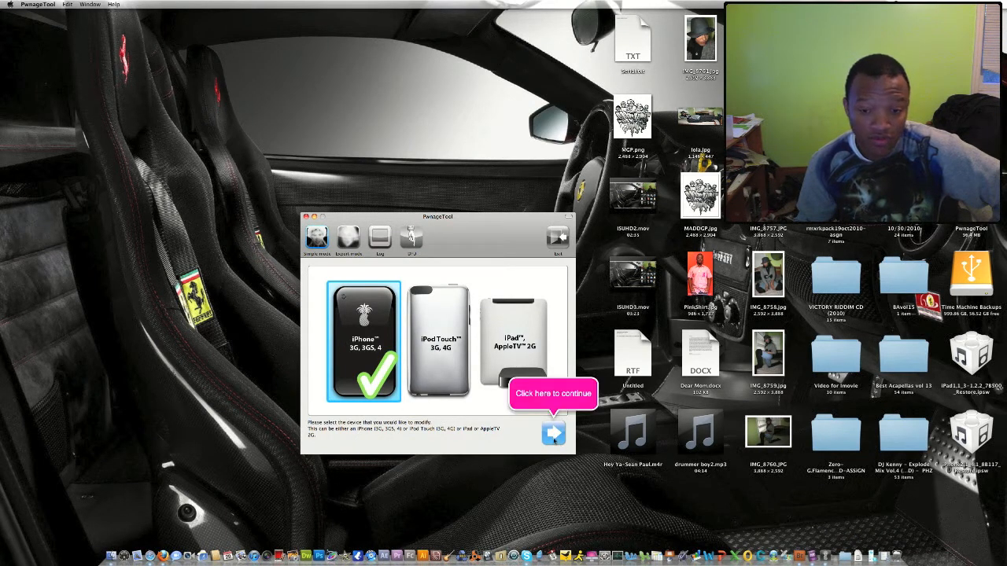
left_click(553, 433)
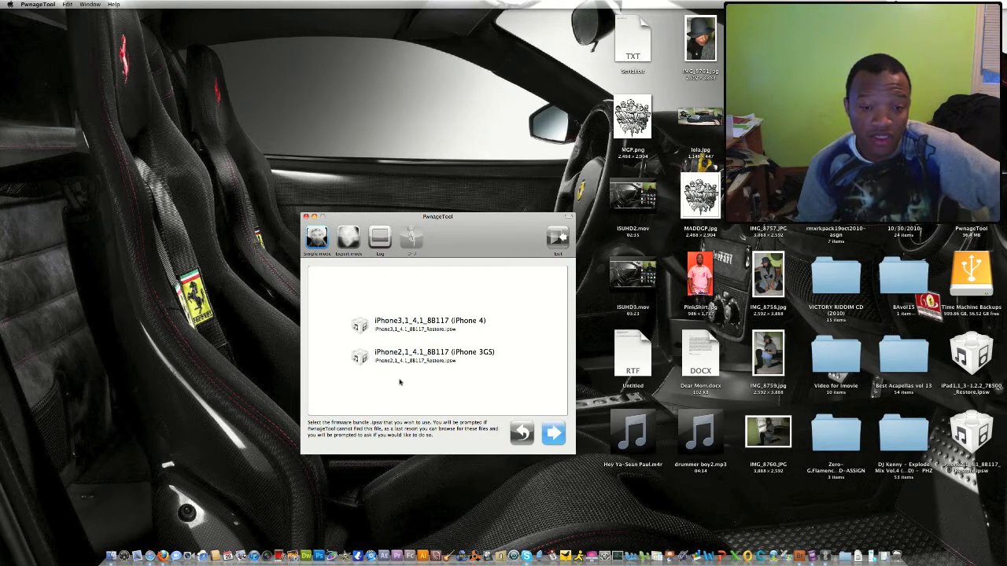
Choose the iPhone2,1_4.1_8B117 (iPhone 3GS) firmware bundle instead of iPhone 4 and continue.
left_click(432, 325)
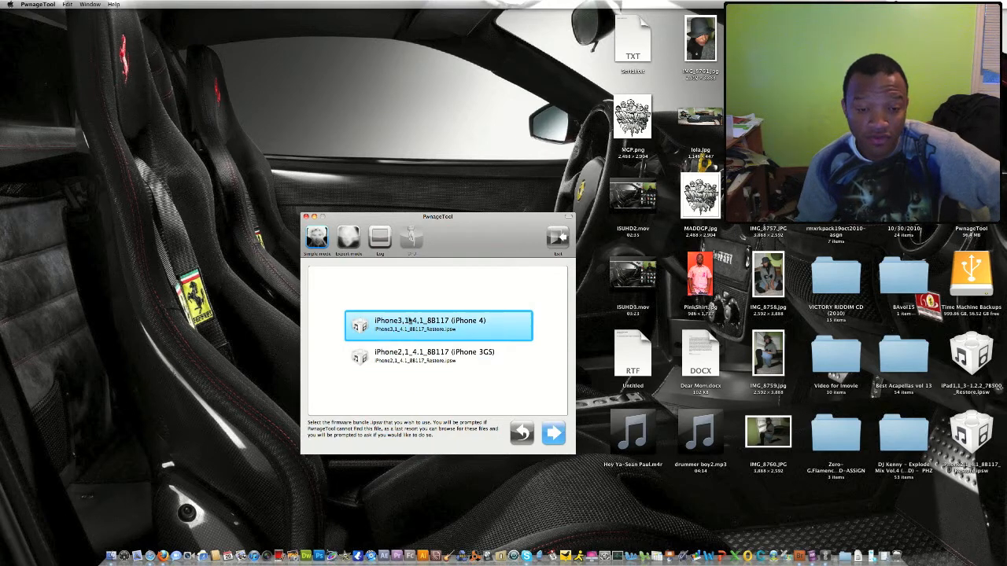
left_click(439, 356)
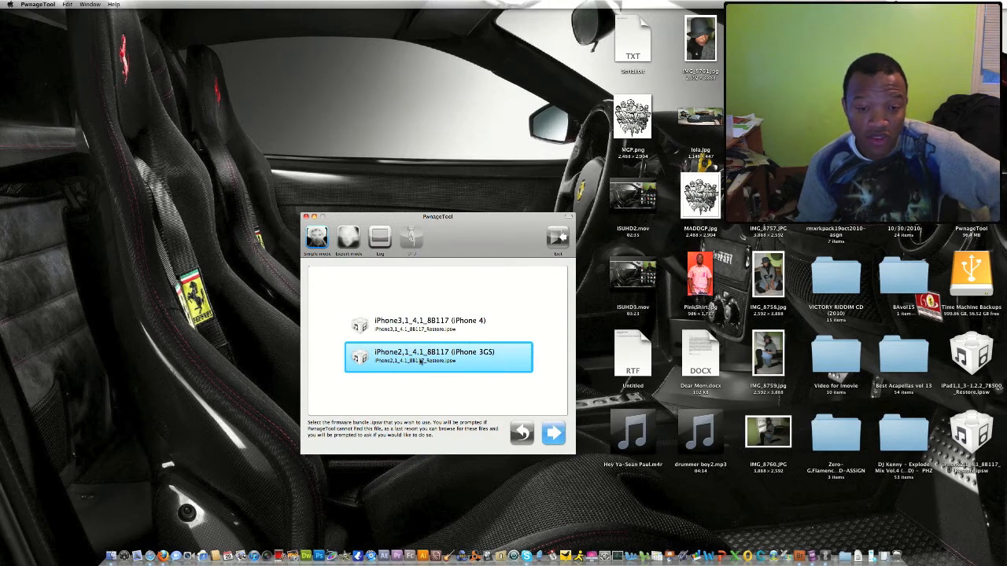
left_click(438, 356)
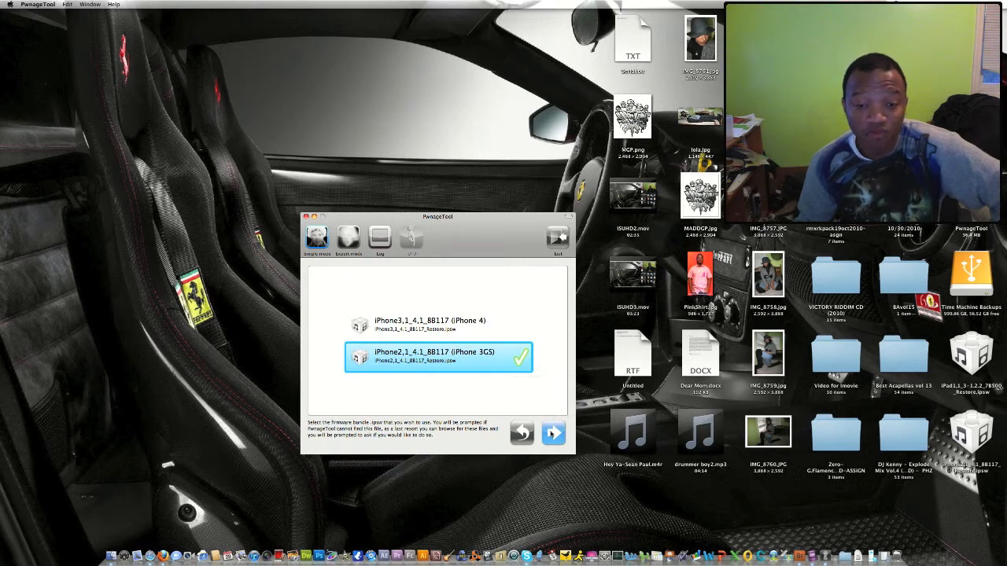
left_click(553, 433)
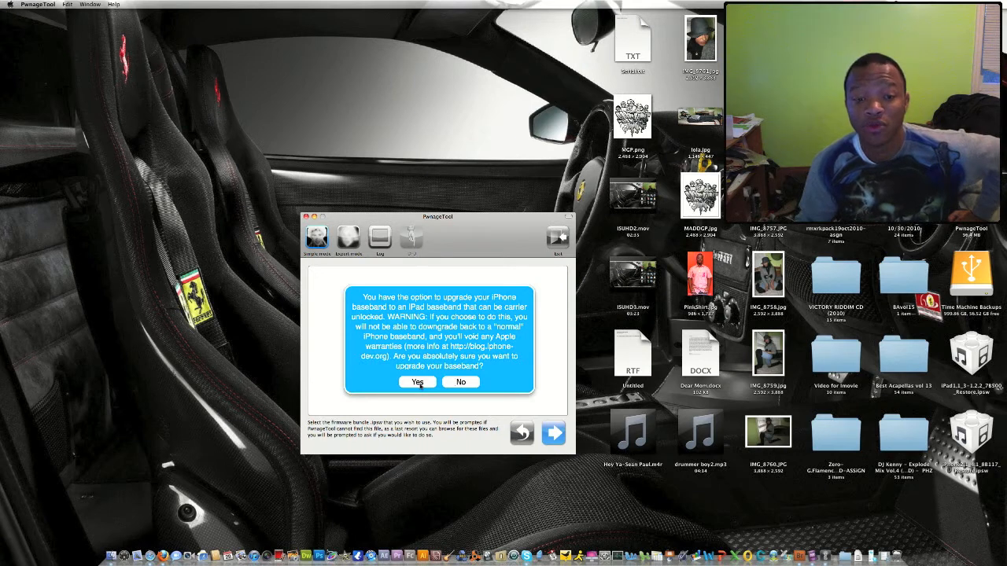
Accept the iPad baseband upgrade, pick the iPad1,1_3.2.2 bundle, and continue.
left_click(416, 381)
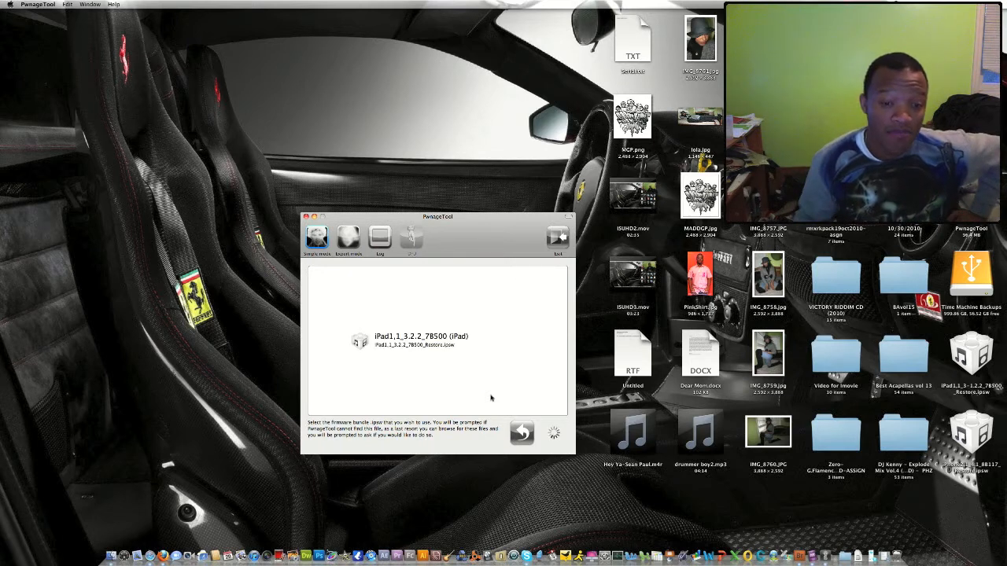
left_click(437, 339)
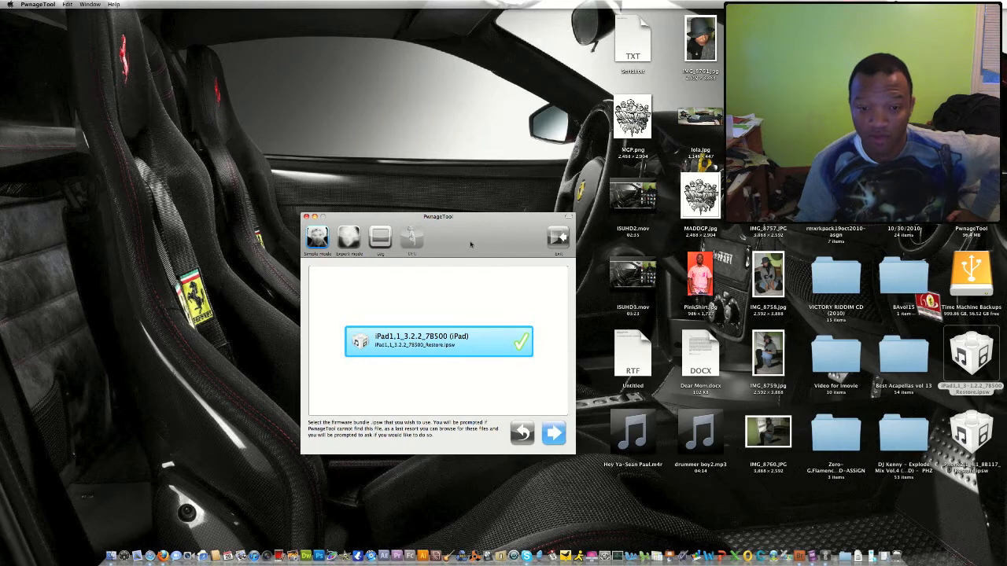
left_click(553, 433)
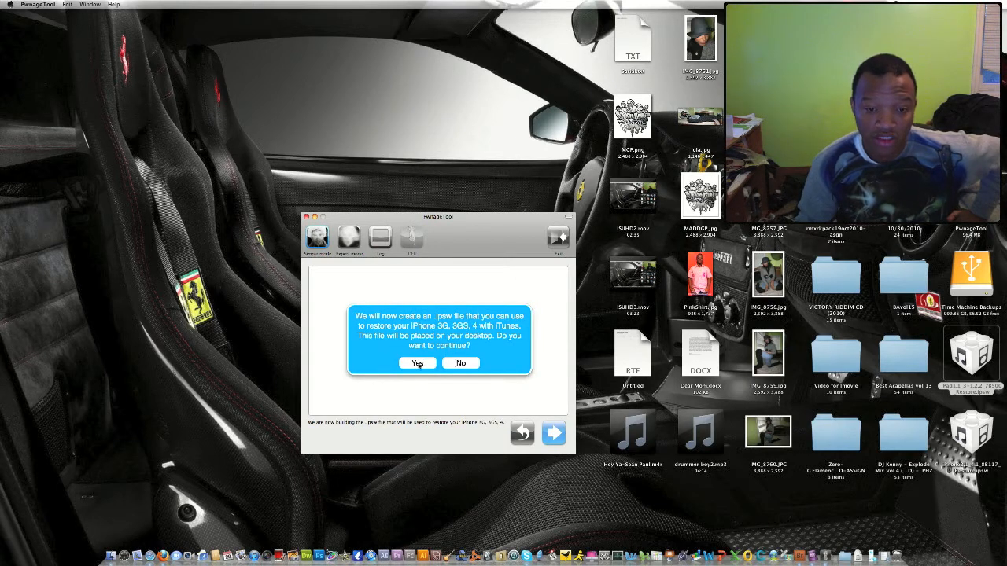
Answer Yes to creating the custom .ipsw file.
left_click(418, 362)
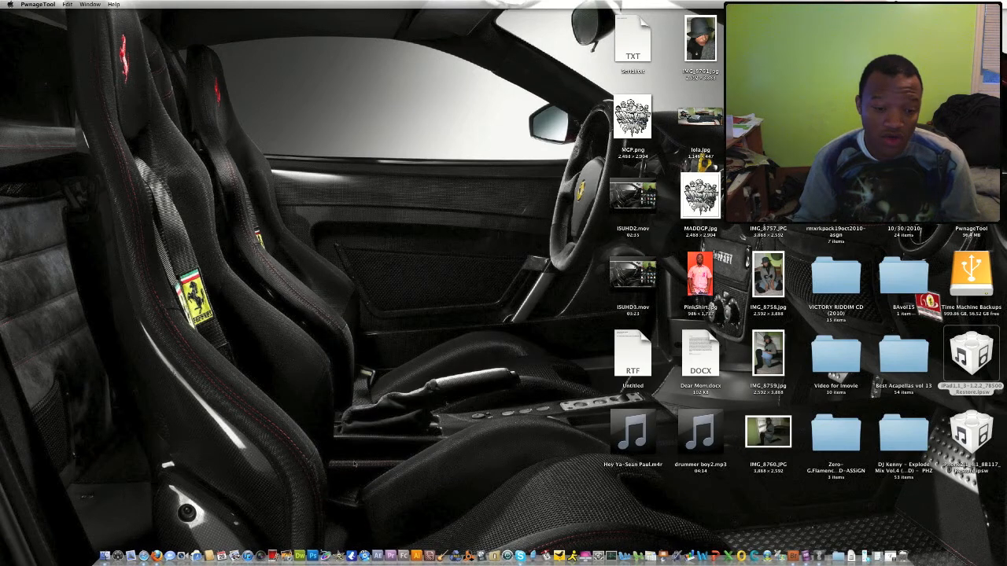
mouse_move(246, 537)
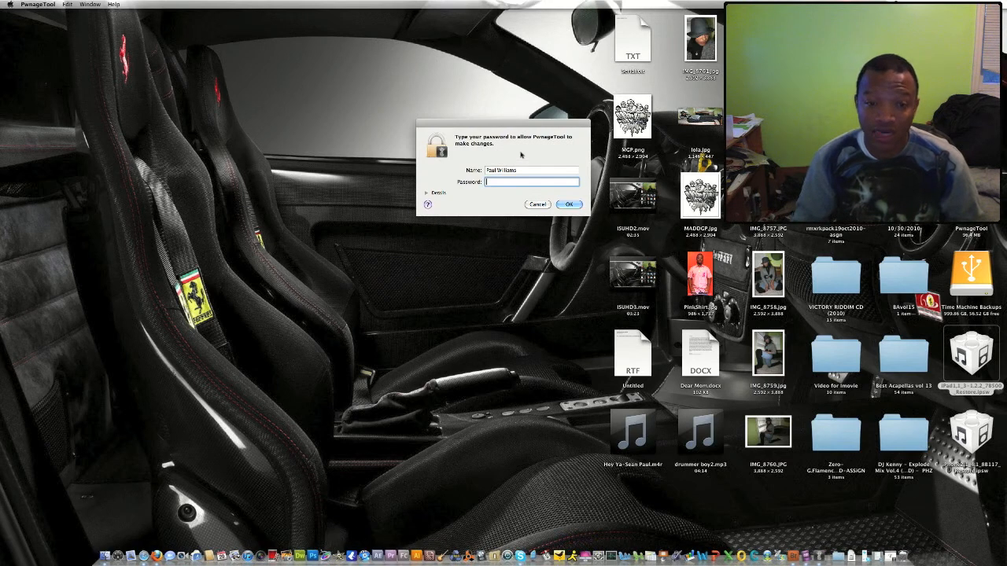
Enter the administrator password in the authentication dialog and confirm with OK.
type("••")
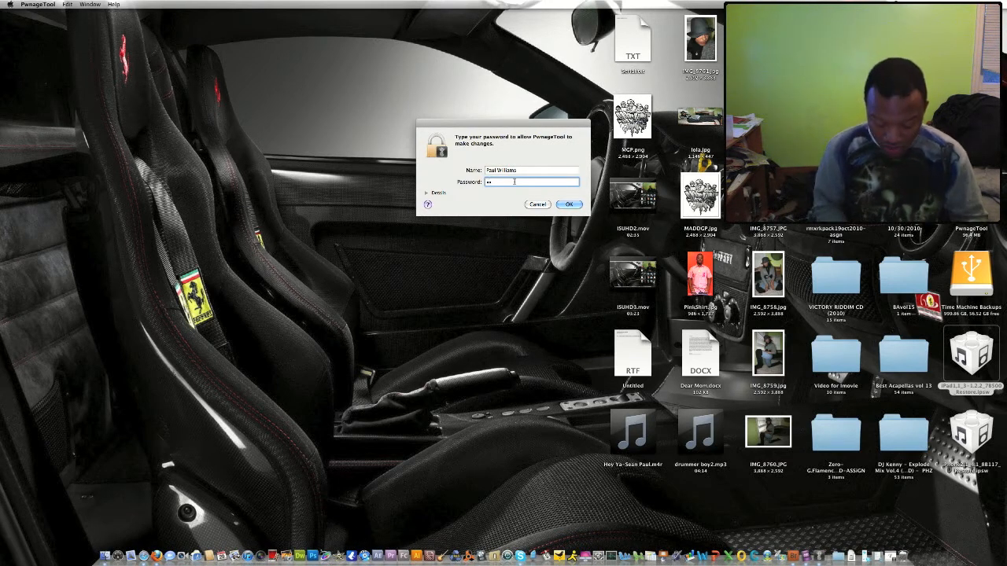
left_click(568, 204)
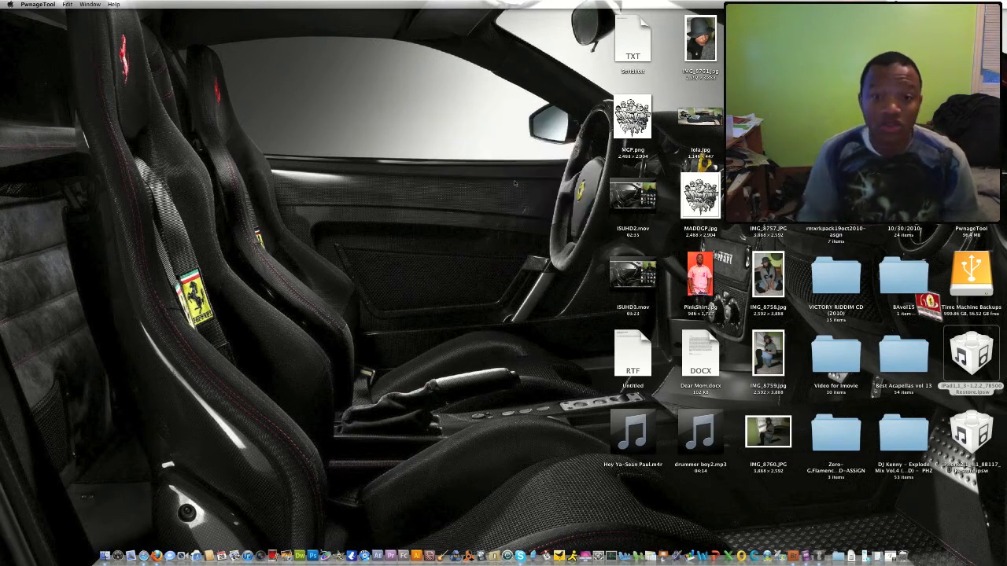